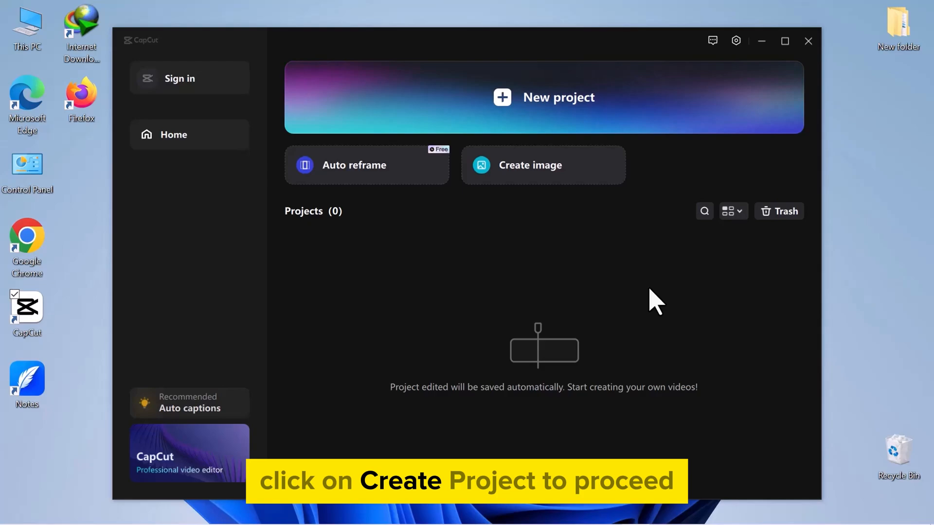
# Step: Close the empty CapCut home window to return to the desktop
pyautogui.click(808, 41)
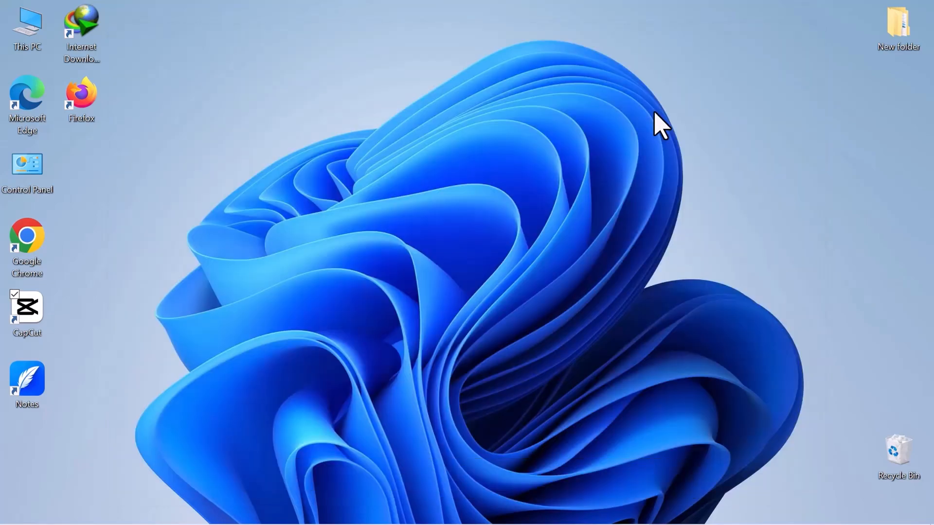
# Step: Launch CapCut and import the 'video (1080p).mp4' alley clip onto a new project's timeline
pyautogui.doubleClick(27, 307)
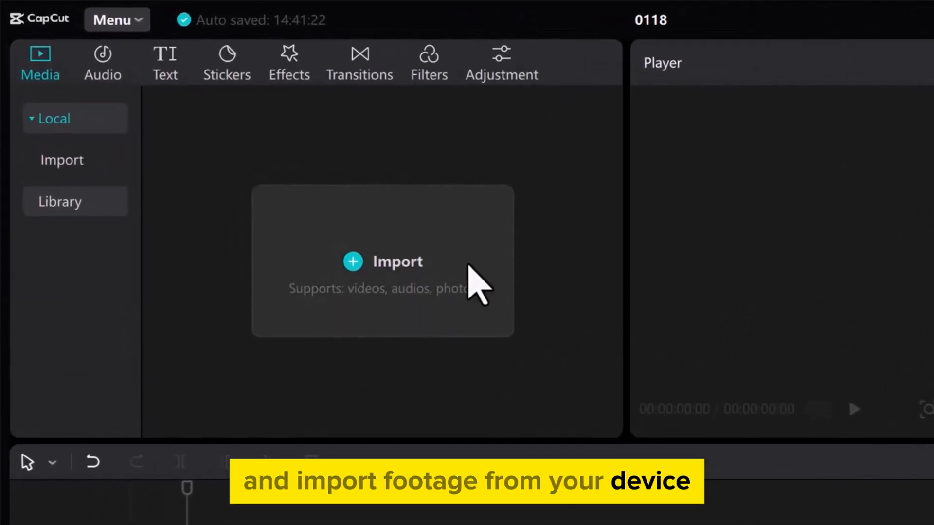
pyautogui.click(383, 262)
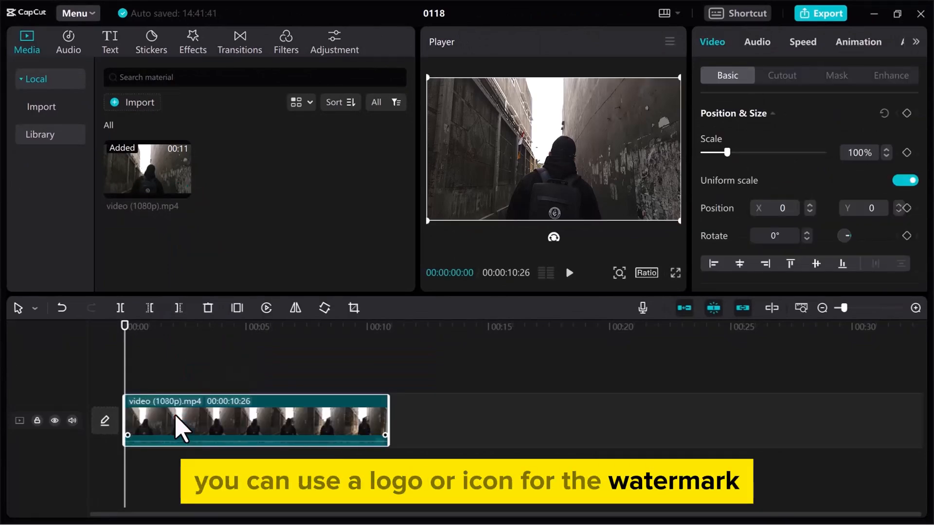
# Step: Play the alley clip and pause it at 00:00:04:00
pyautogui.click(568, 273)
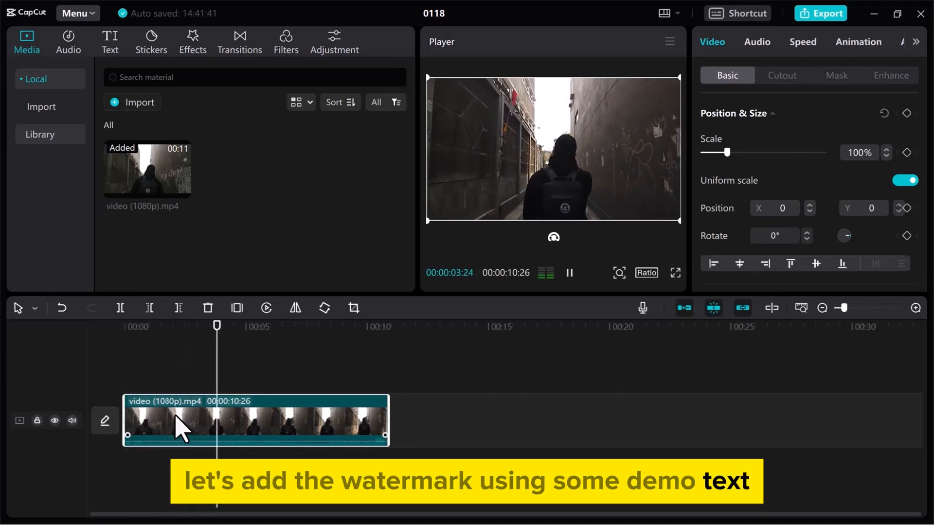
pyautogui.click(568, 273)
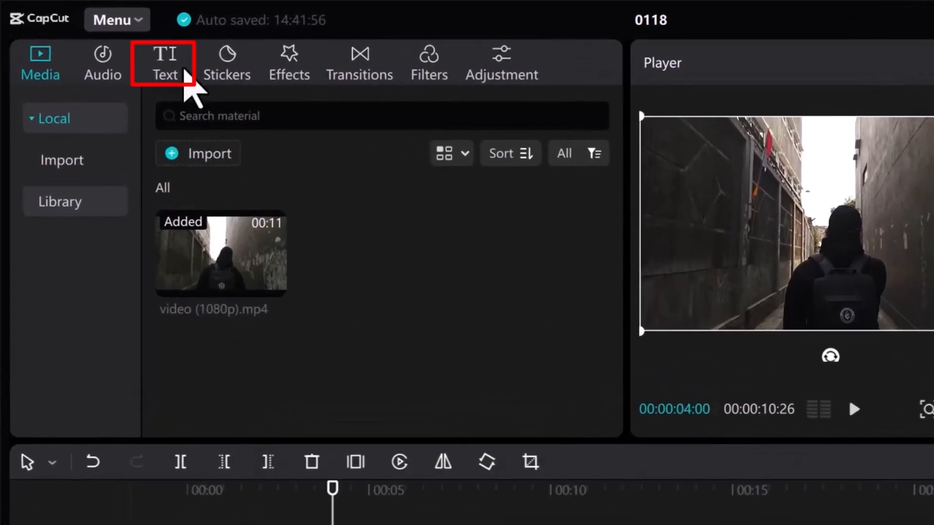
# Step: Add a Default text layer at the four-second mark and type 'WATERMARK'
pyautogui.click(165, 63)
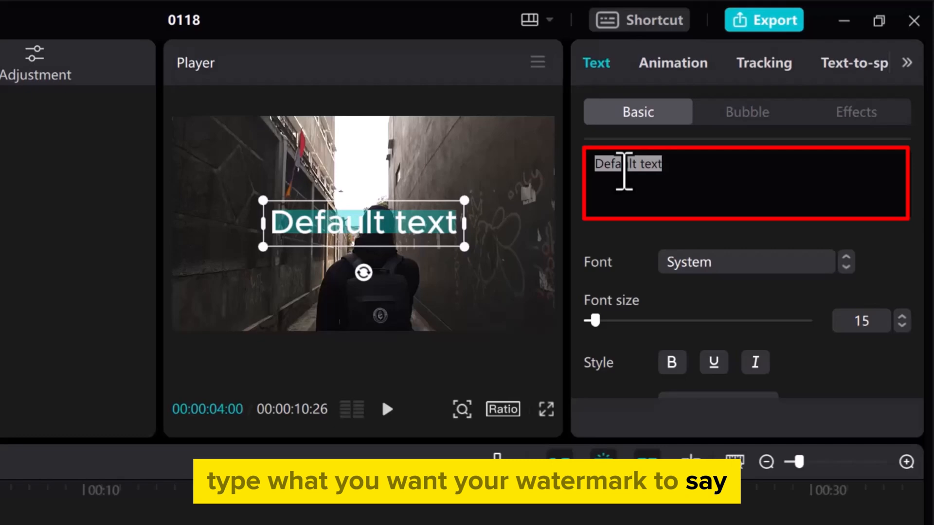
pyautogui.write('WATERMARK')
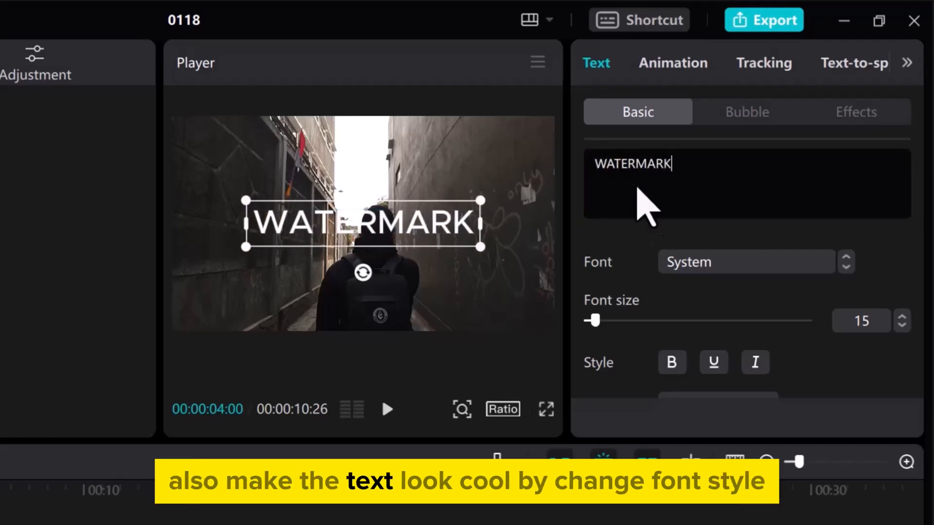
# Step: Set the WATERMARK text font to Komika Axis
pyautogui.click(746, 261)
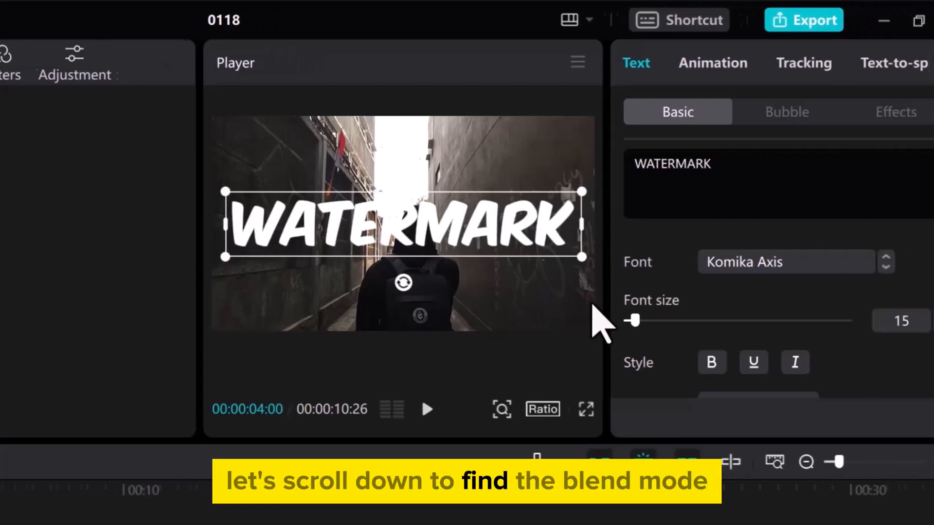
# Step: Set the WATERMARK text opacity to 32% and play the clip fullscreen
pyautogui.scroll(-3)
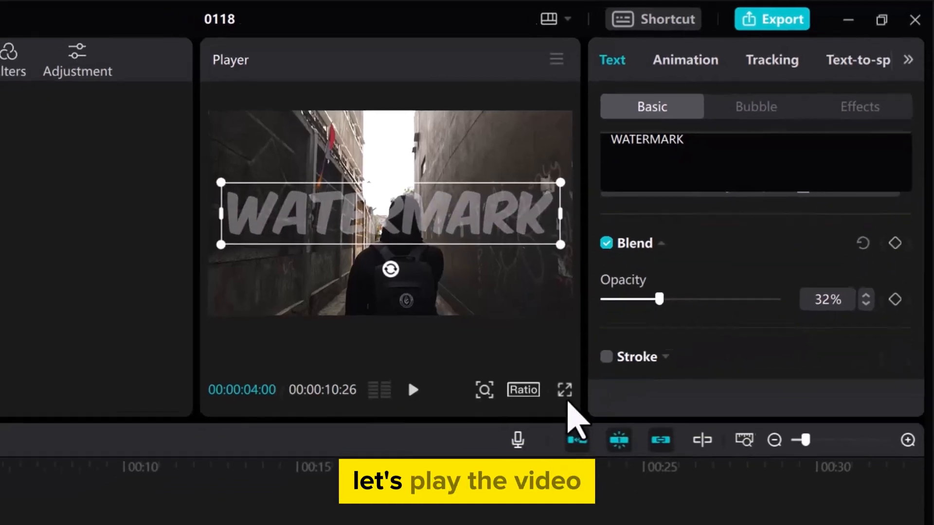
pyautogui.click(563, 389)
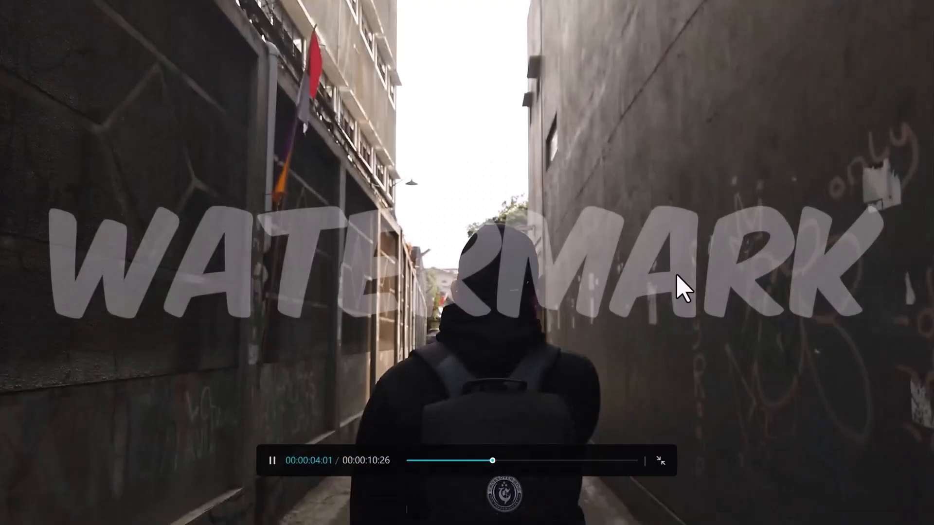